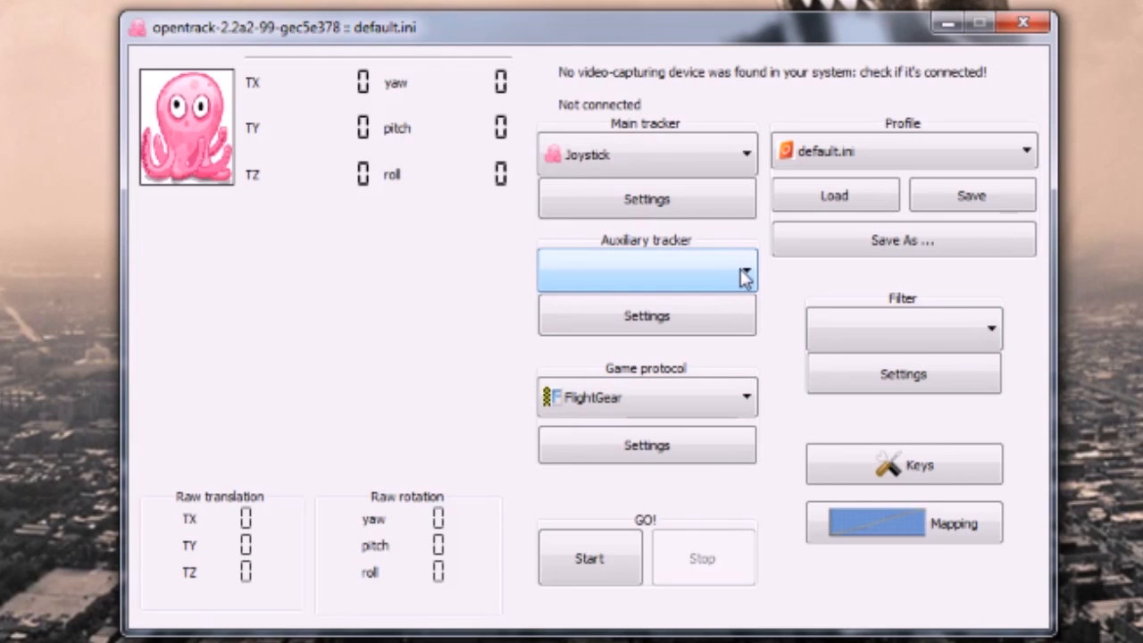
mouse_move(741, 397)
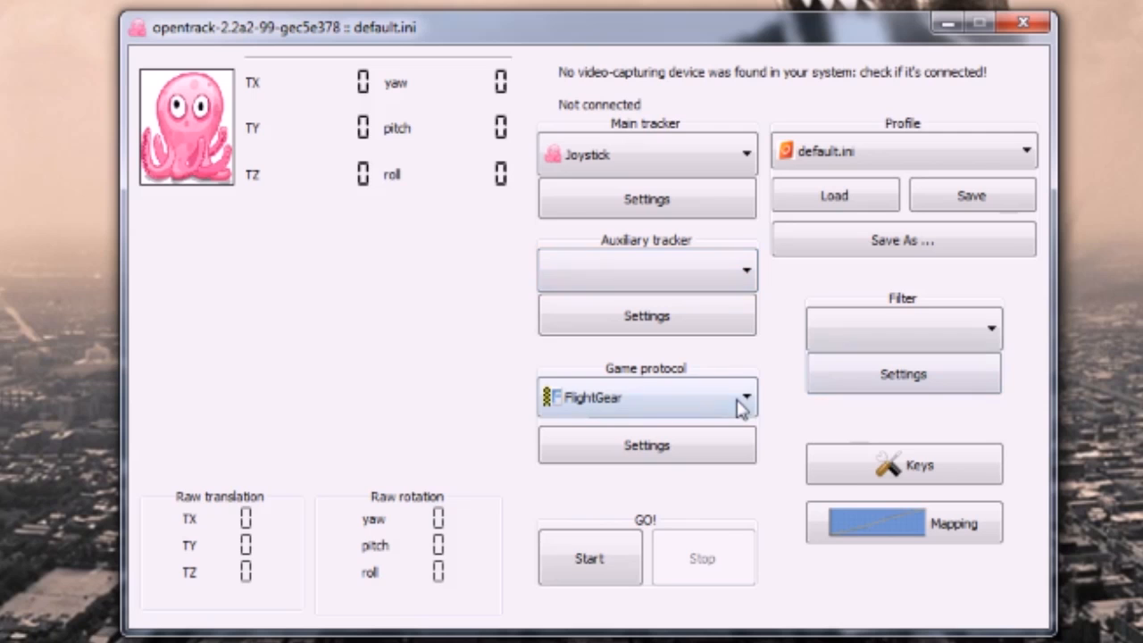
Choose FreeTrack 2.0 as the game protocol in place of FlightGear
click(746, 397)
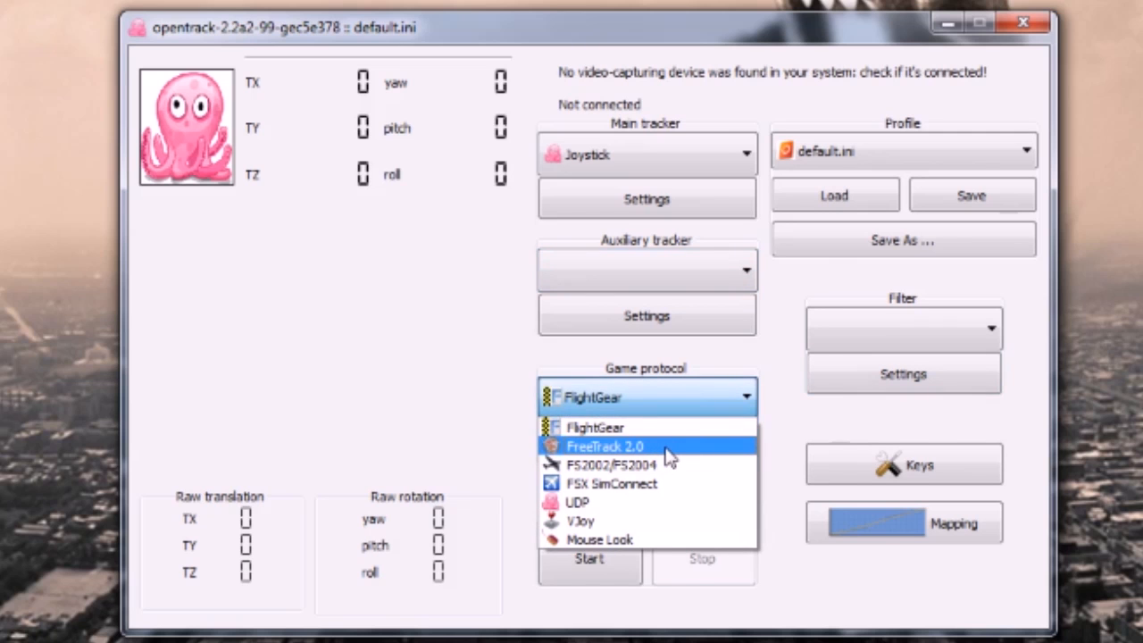
click(604, 445)
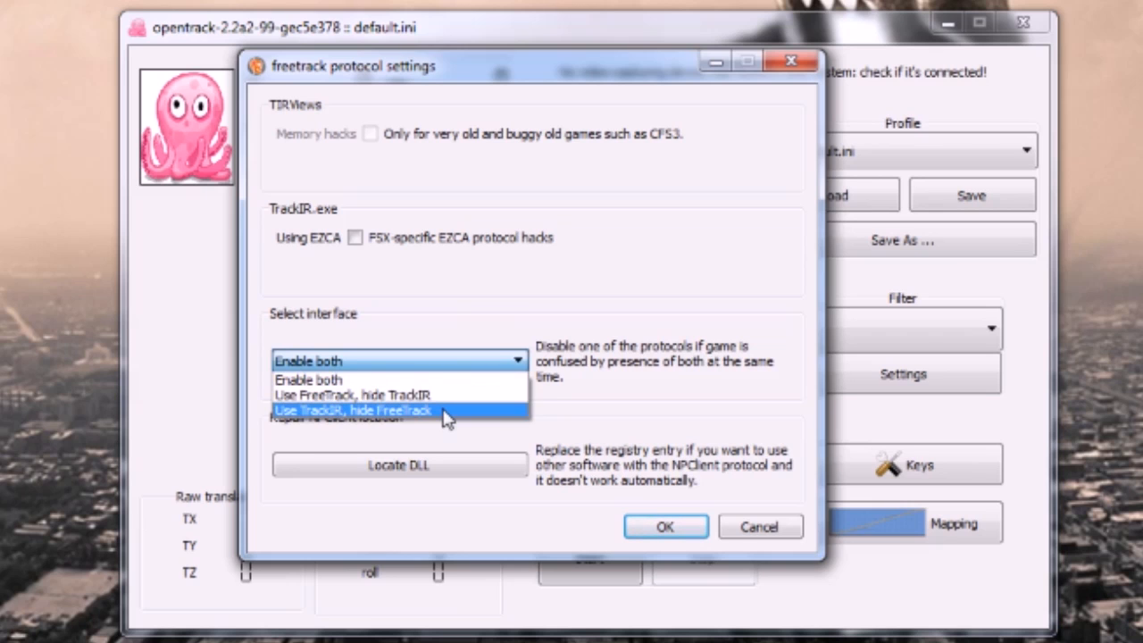
mouse_move(442, 386)
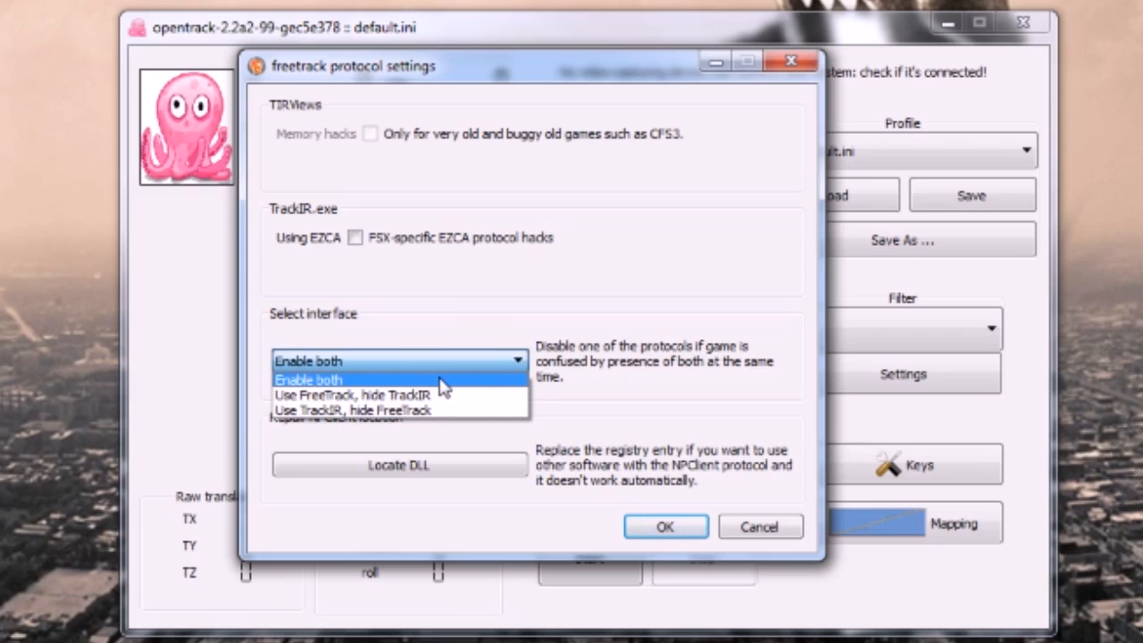
mouse_move(451, 384)
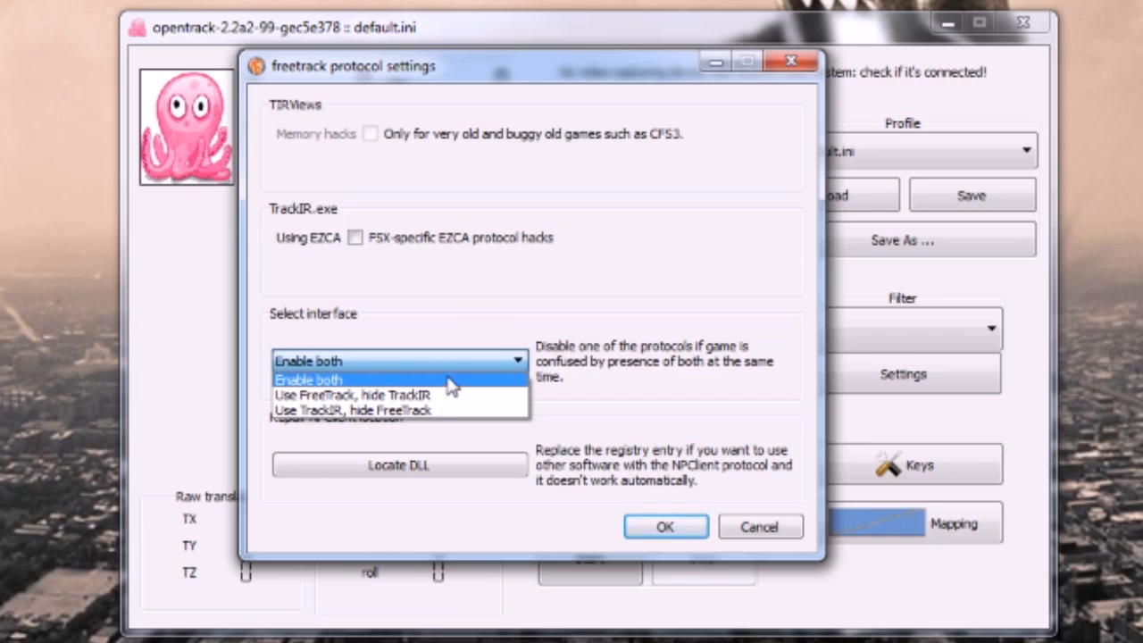
Review the Select interface choices in the FreeTrack settings, currently Enable both
click(306, 378)
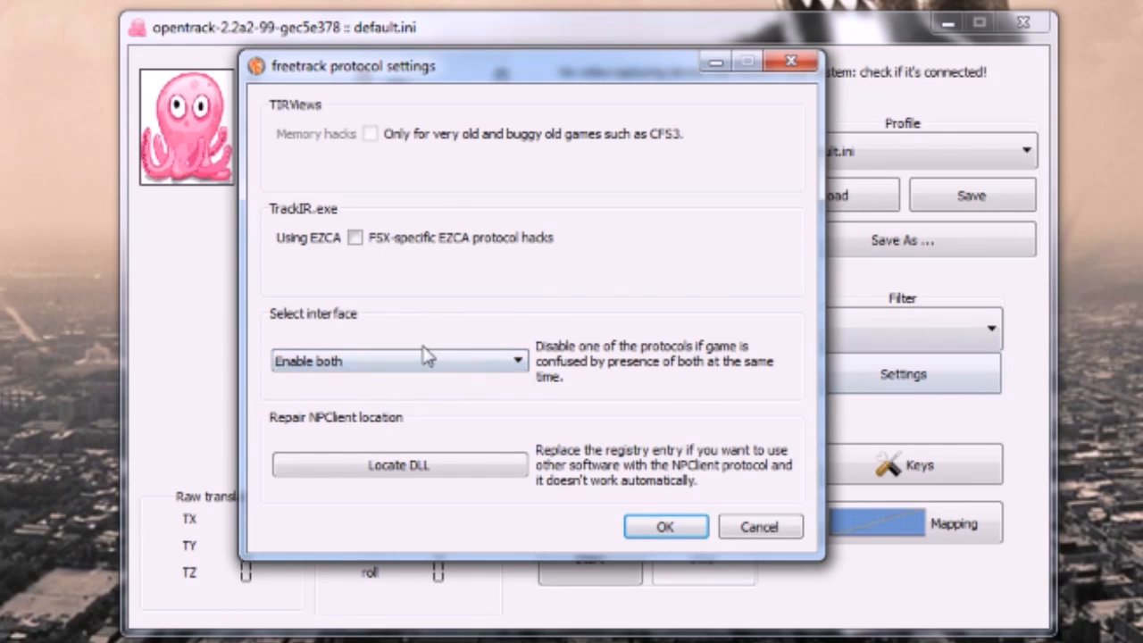
click(398, 360)
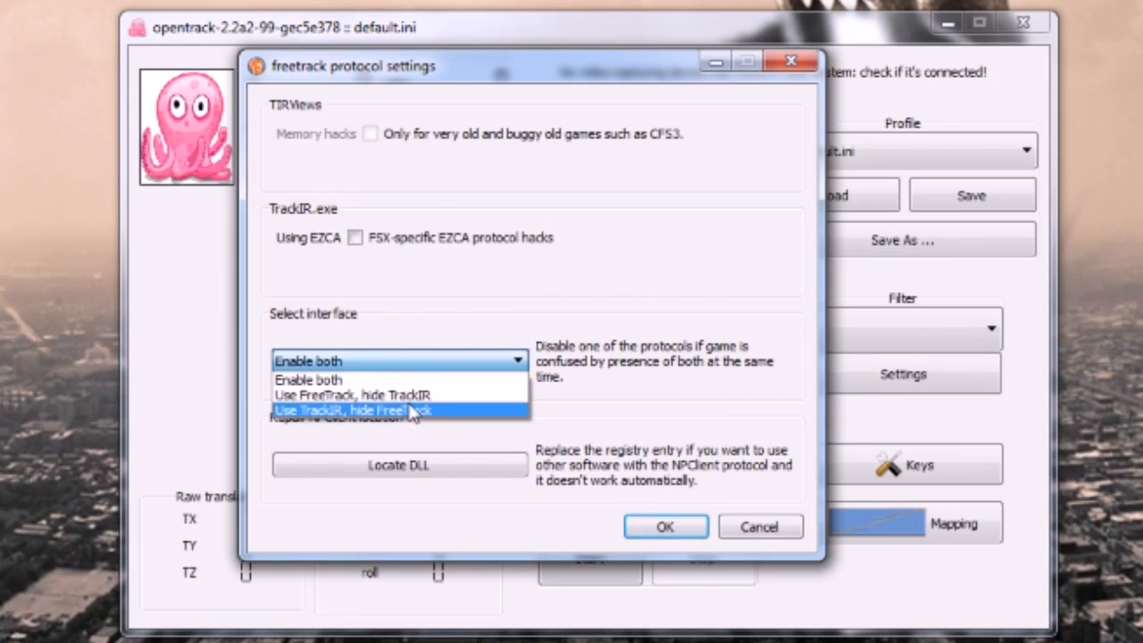